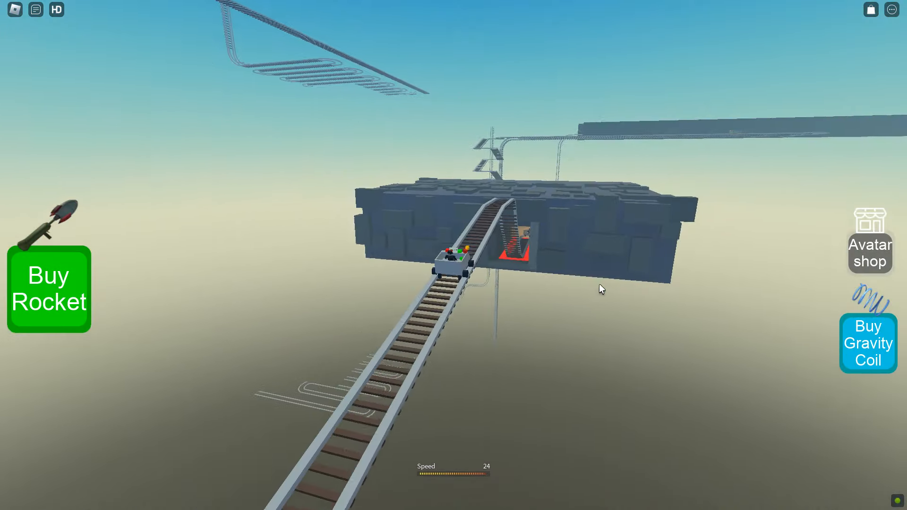
- Ride the cart along the sky track into the dark tunnel section
key(Escape)
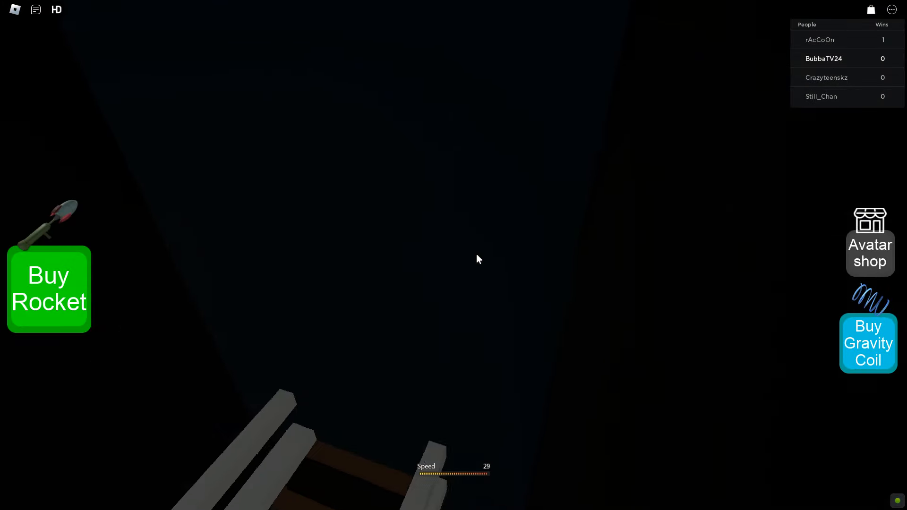
mouse_move(477, 259)
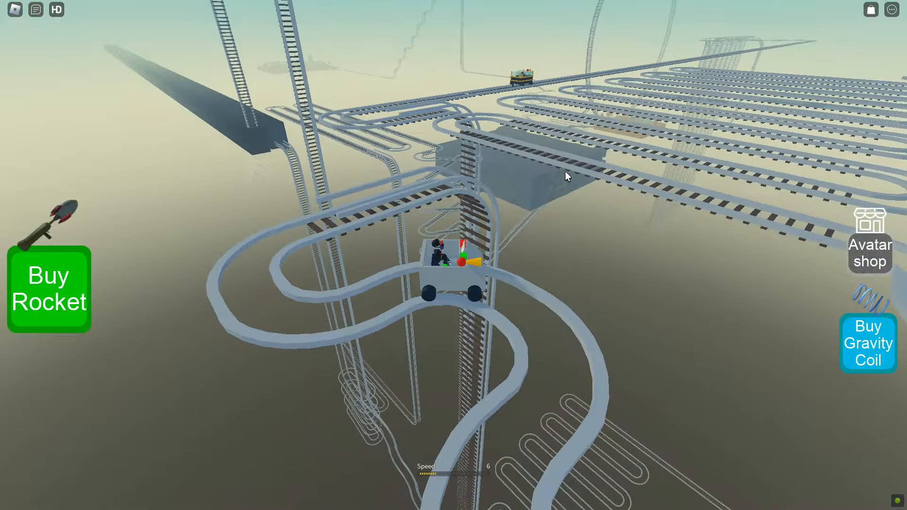
mouse_move(567, 177)
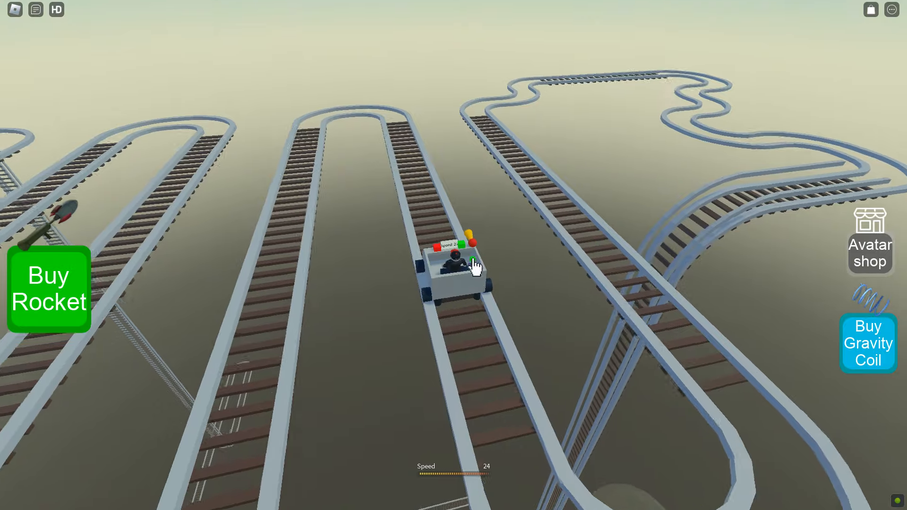
- Buy the free Zip Hoodie - Orange from the Halloween catalog and close the shop
click(868, 342)
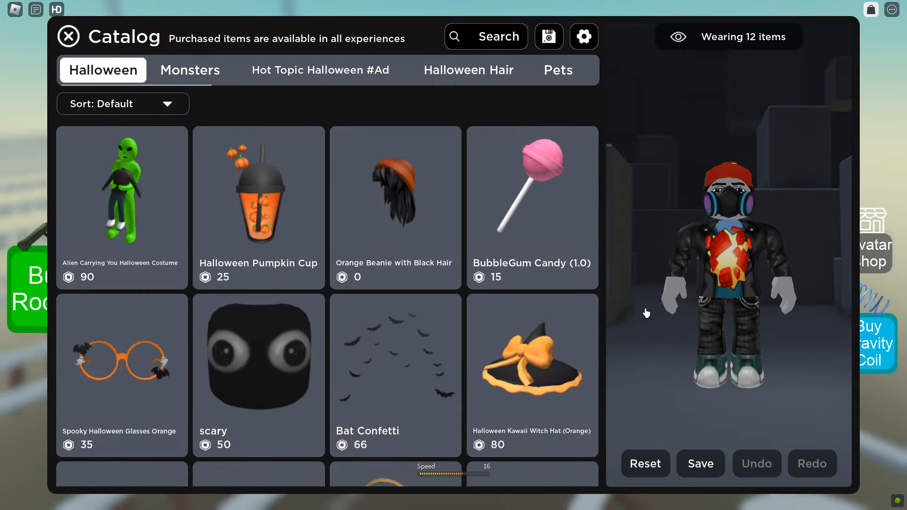
scroll(down, 3)
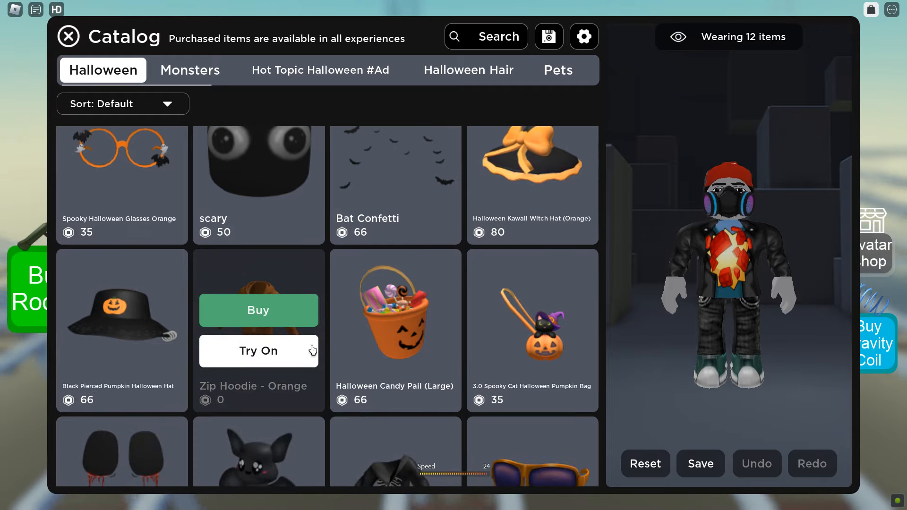
click(258, 310)
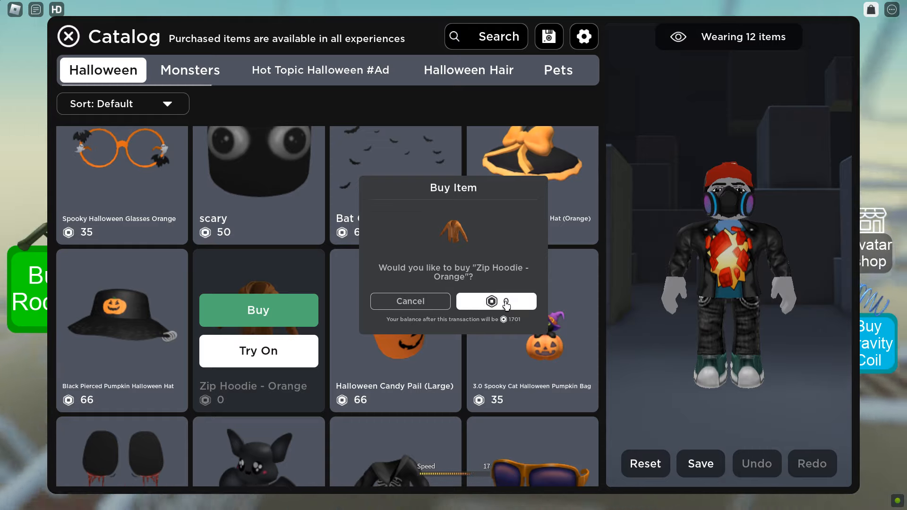
click(495, 301)
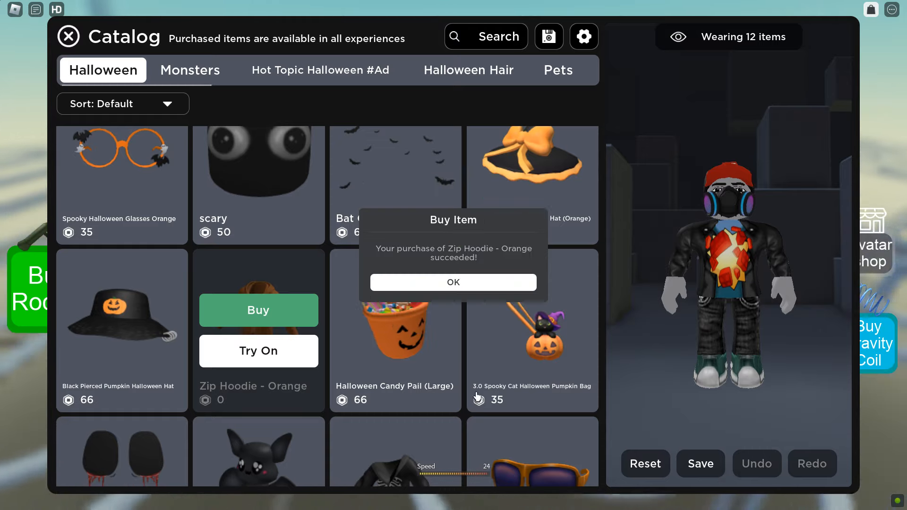
click(453, 283)
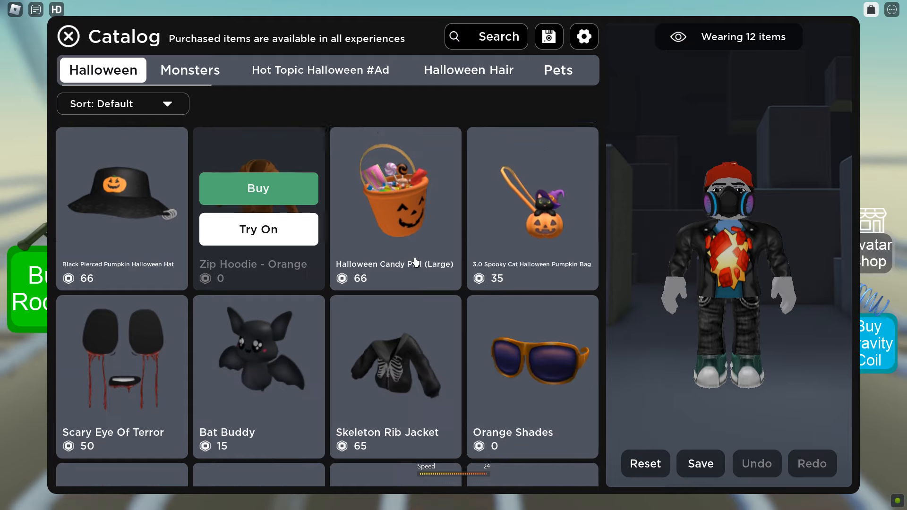
scroll(down, 3)
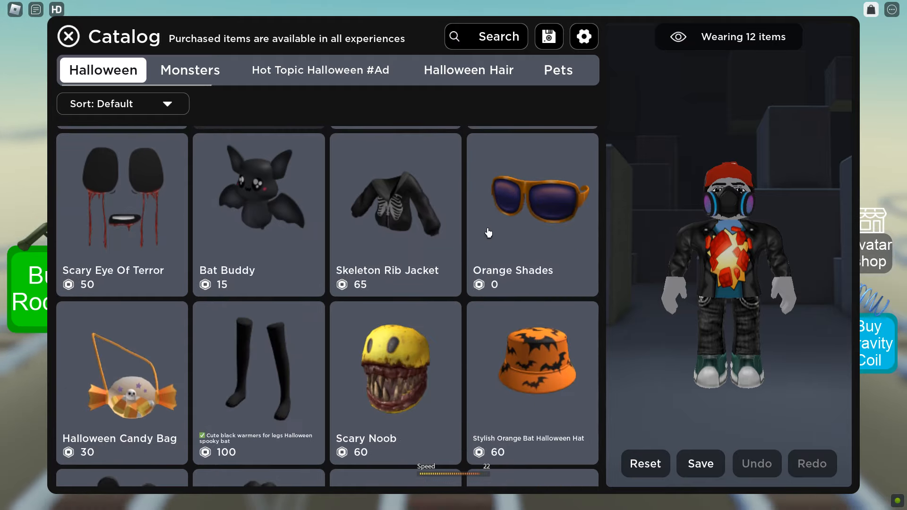
click(531, 202)
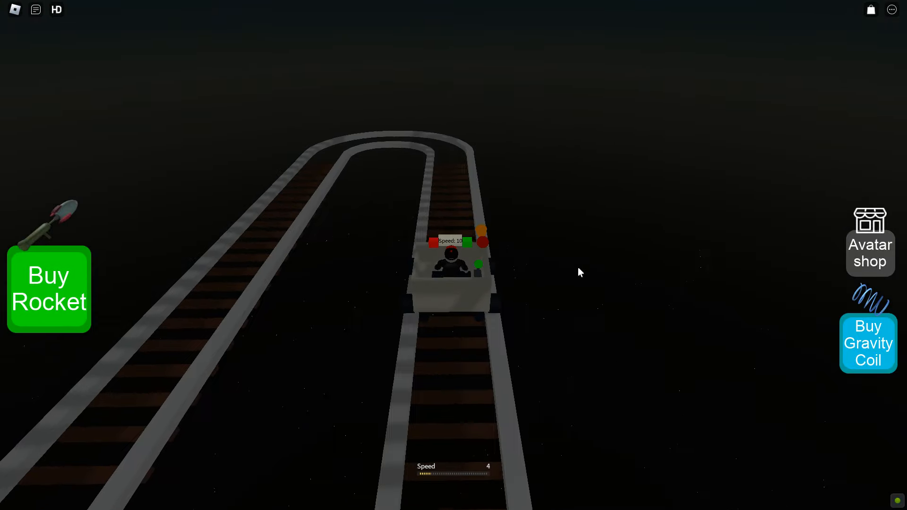
- Keep riding the cart through the night-sky tracks, reaching speed 182
click(477, 244)
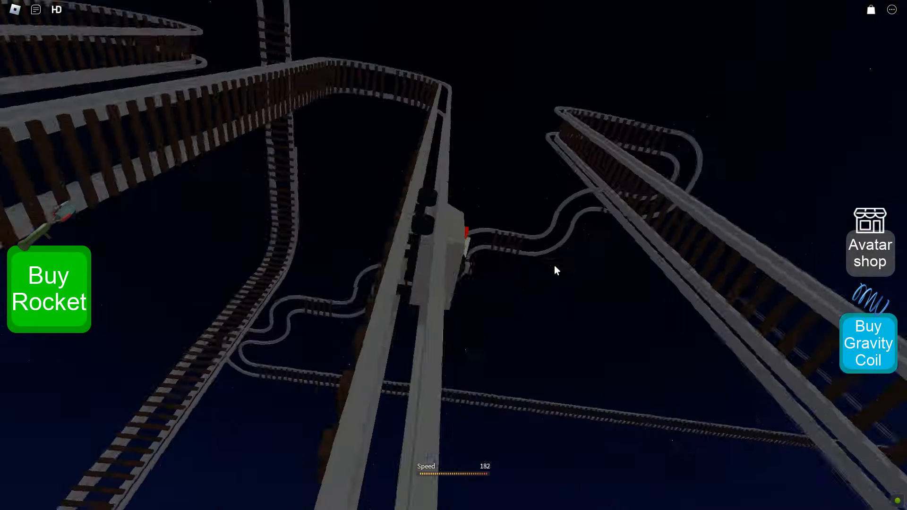
mouse_move(555, 271)
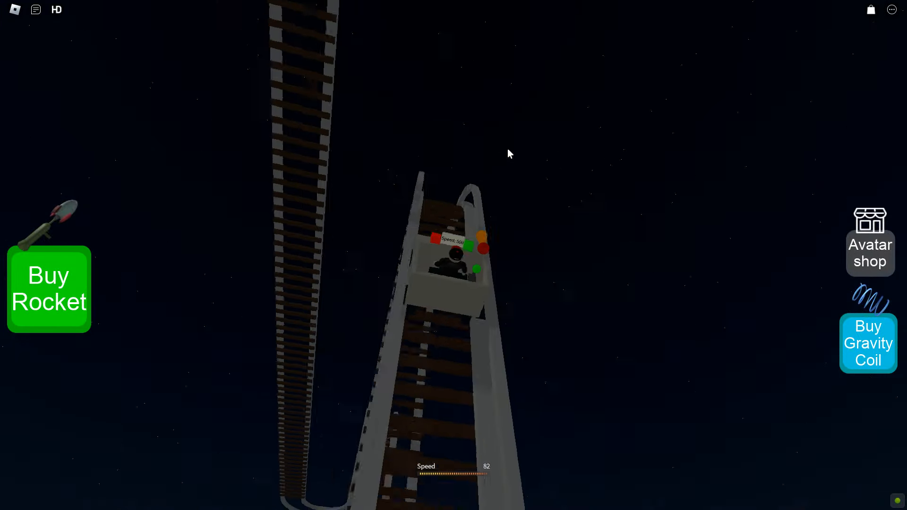
mouse_move(568, 194)
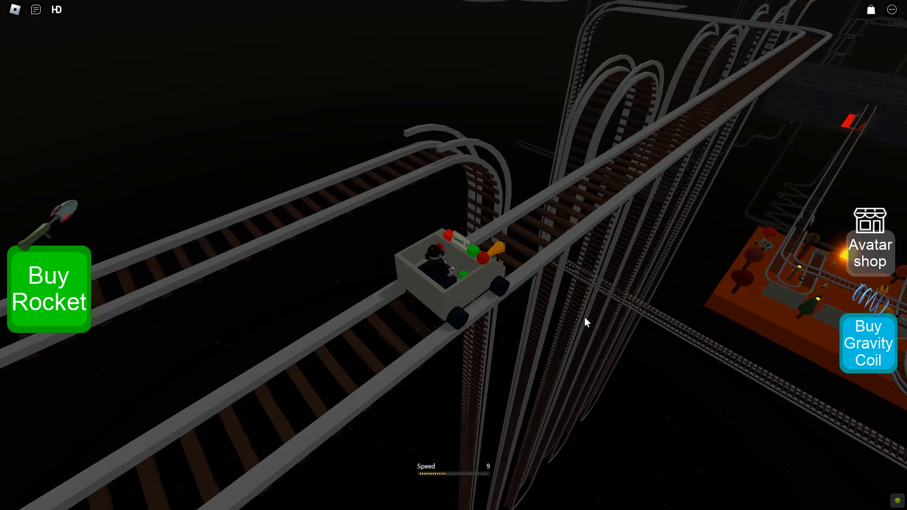
mouse_move(585, 322)
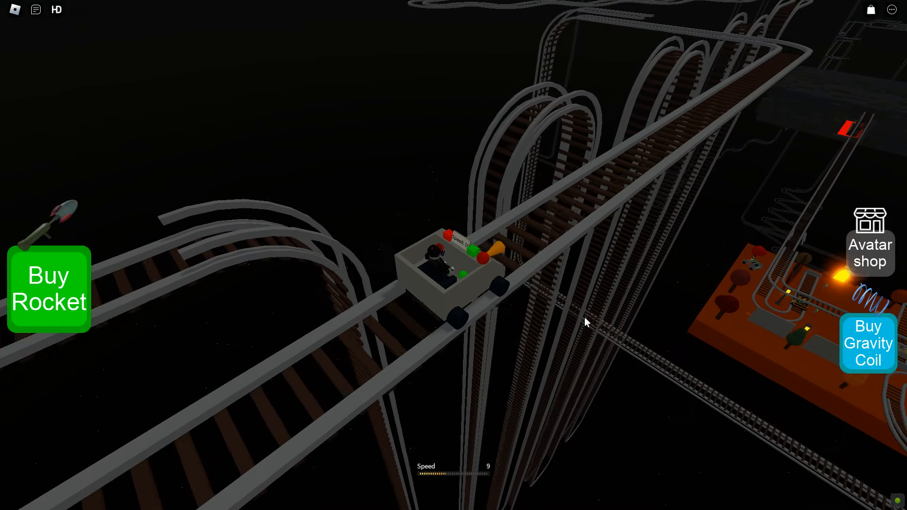
mouse_move(585, 322)
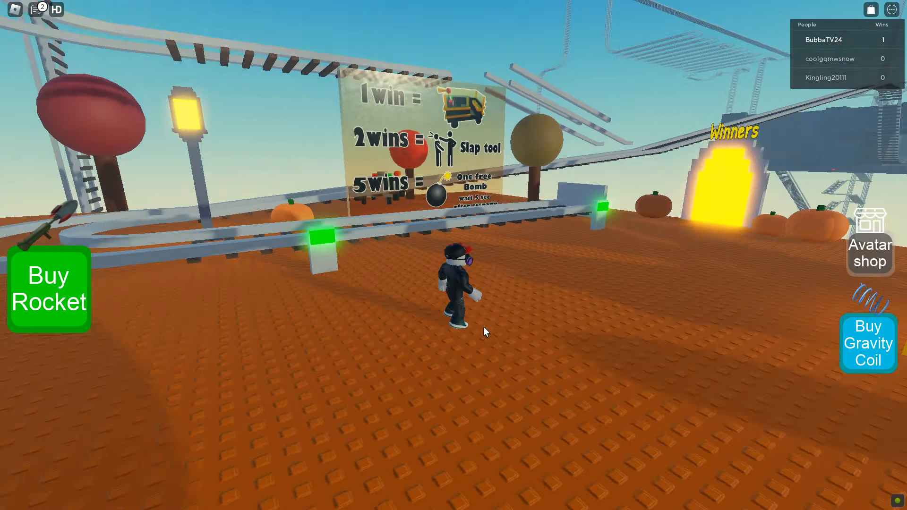
- Walk over the rails up to the wins rewards sign
key(w)
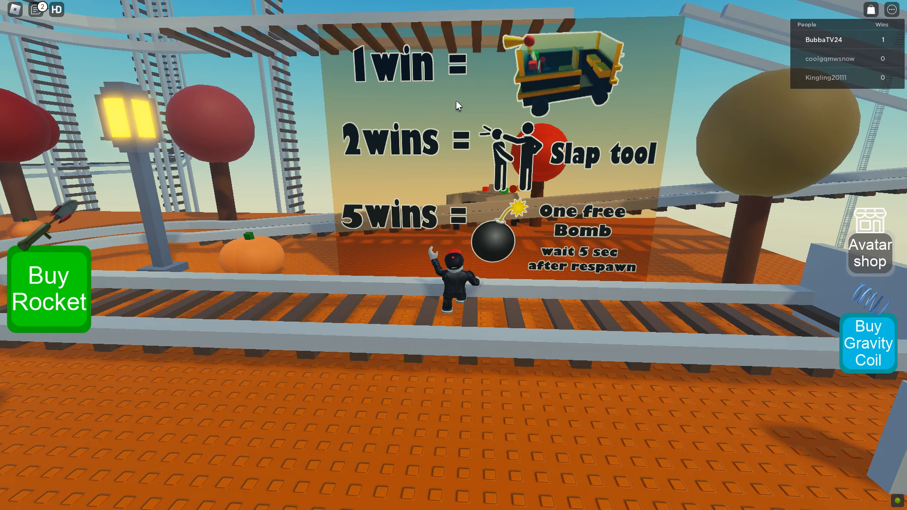
mouse_move(495, 203)
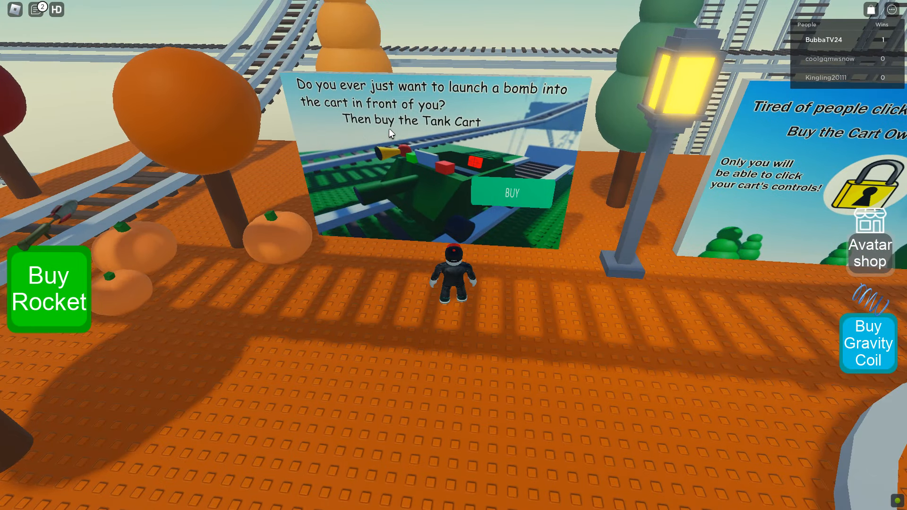
- Open and cancel the Tank Cart and Cart Owner purchase prompts
click(511, 193)
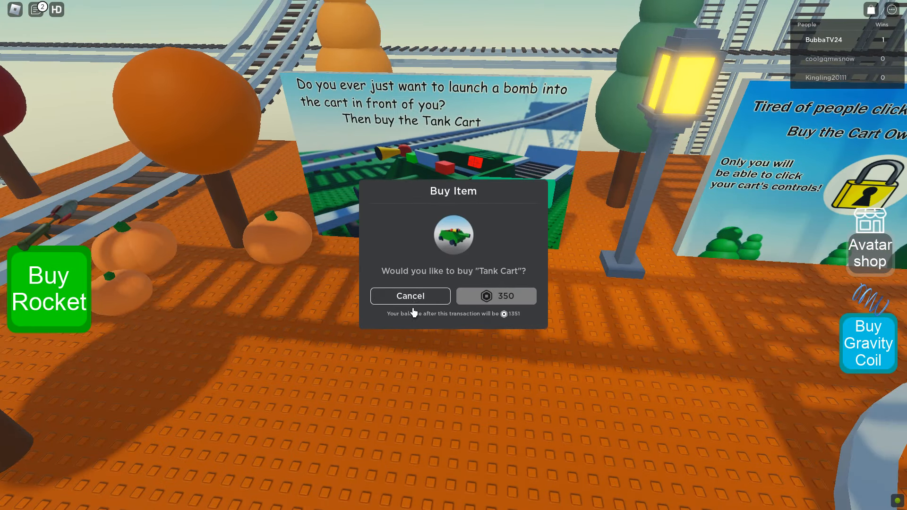
click(410, 296)
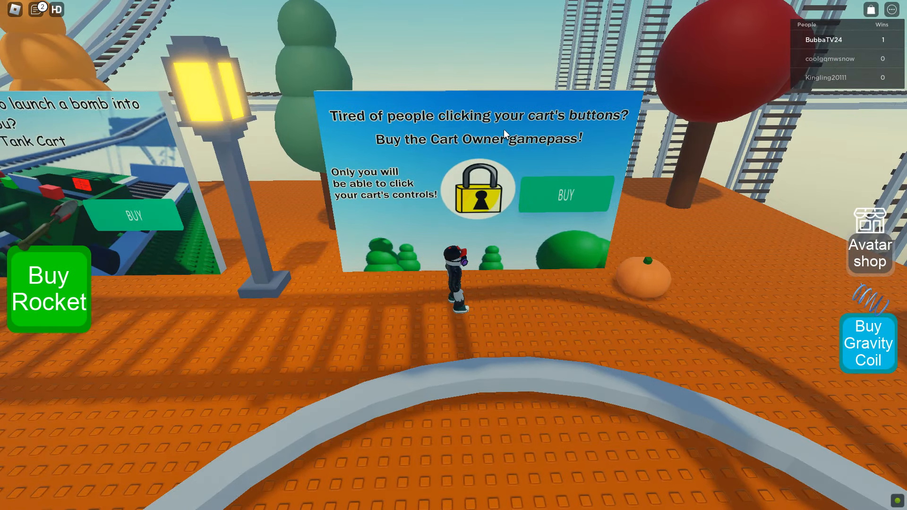
click(566, 194)
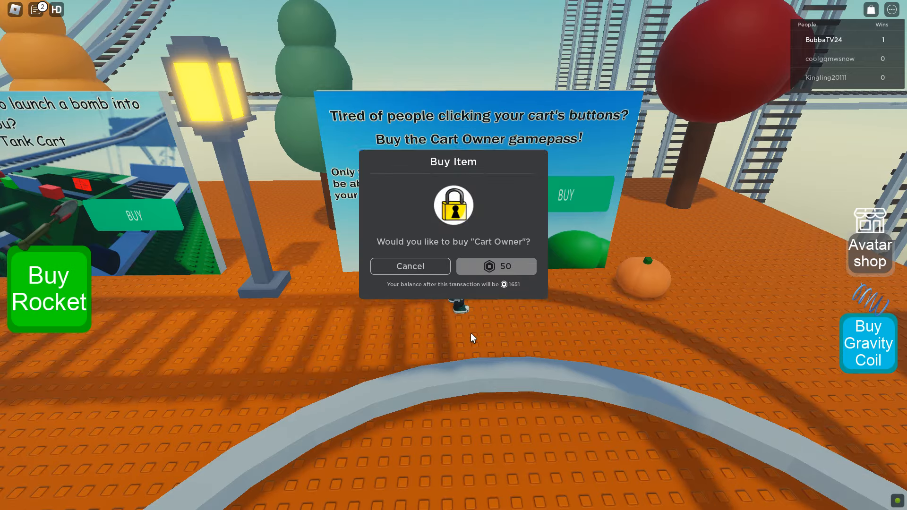
click(409, 266)
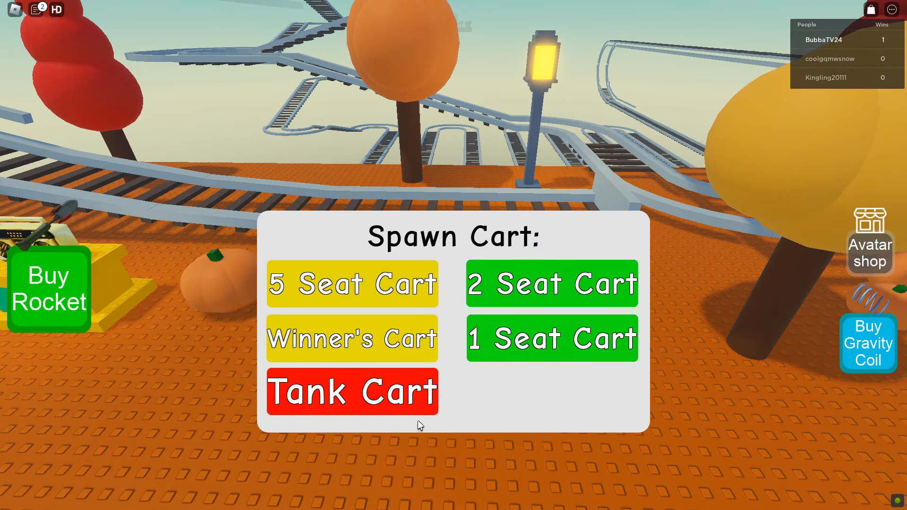
mouse_move(405, 357)
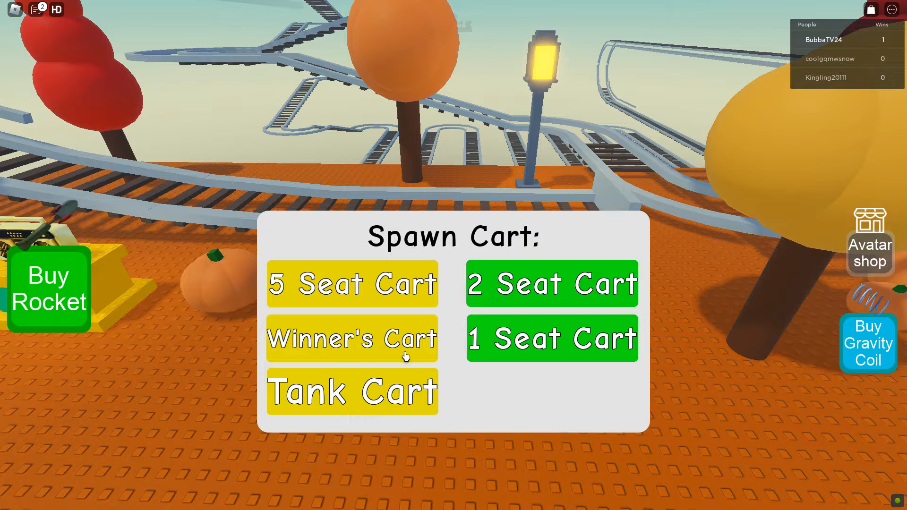